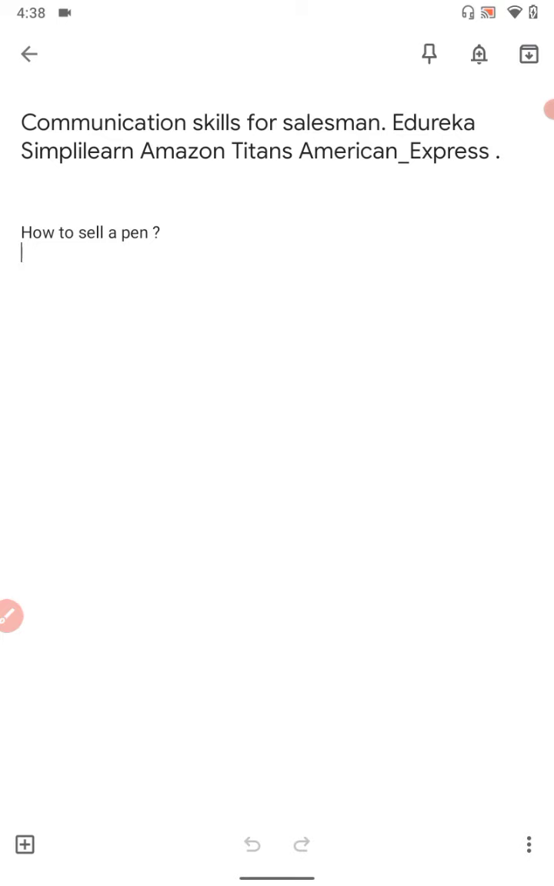
- Switch the note into freehand annotation mode with the pen toolbar showing
click(12, 616)
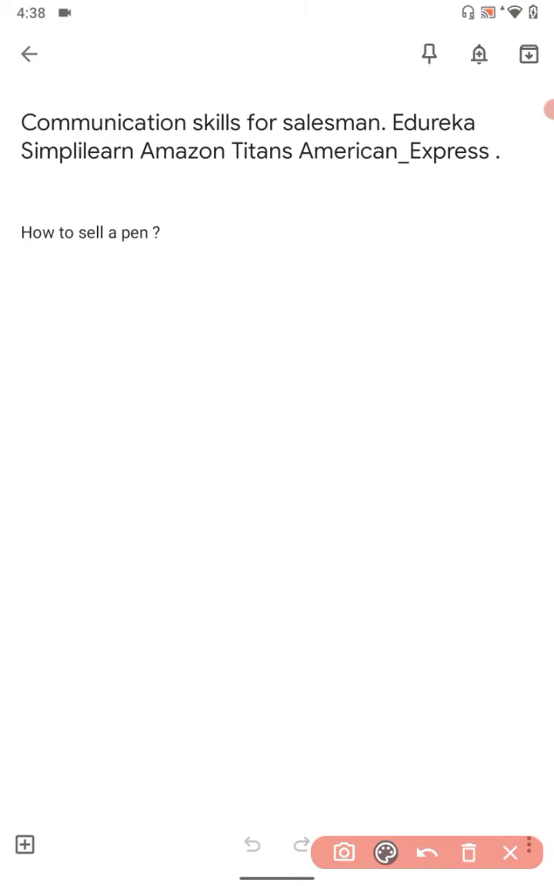
- Handwrite three scribbled words, one resembling 'salesman', below the question with the pen
click(384, 852)
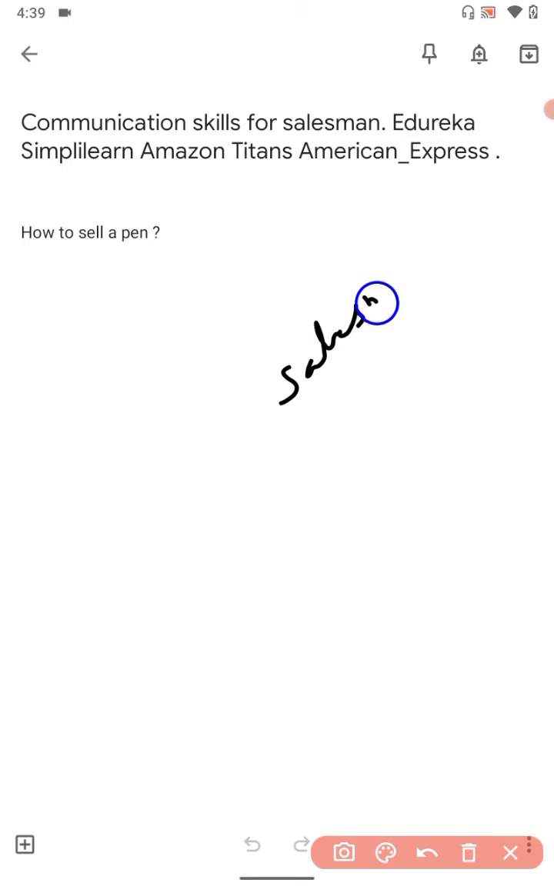
drag(377, 308, 434, 246)
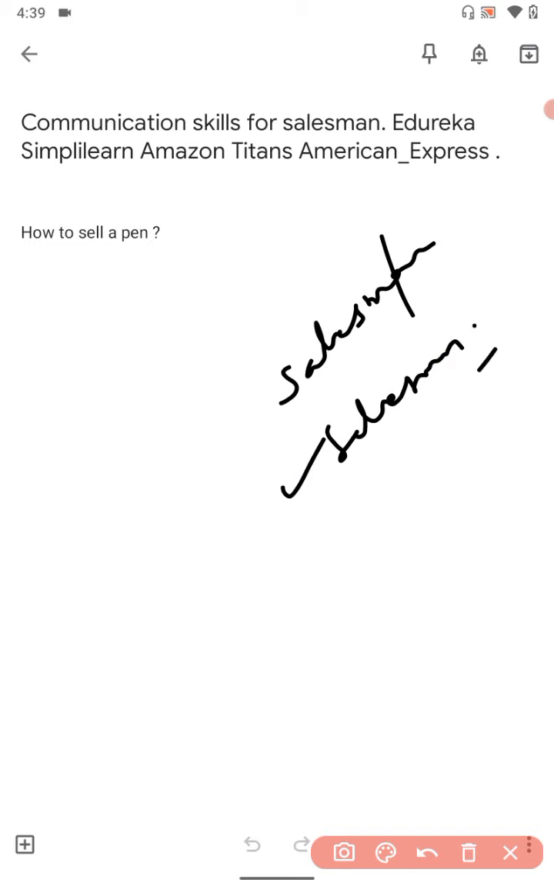
drag(285, 638, 376, 530)
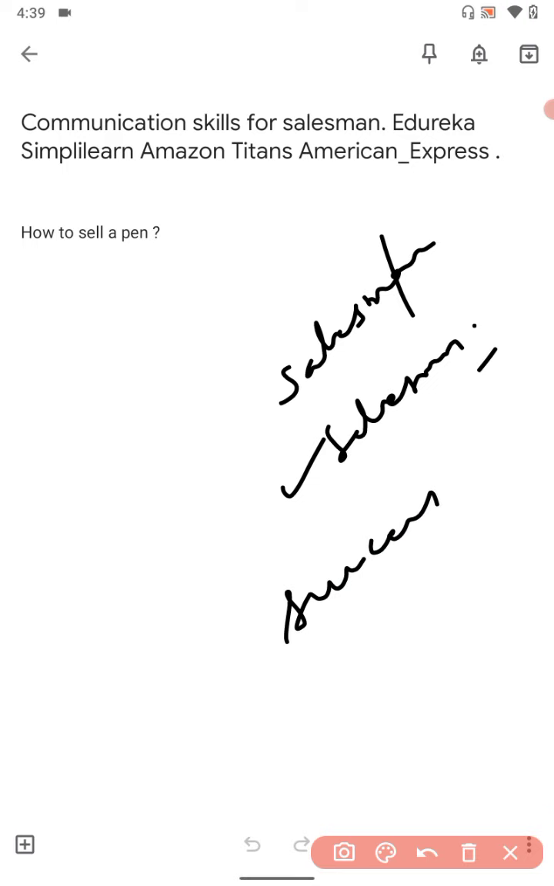
drag(357, 592, 369, 623)
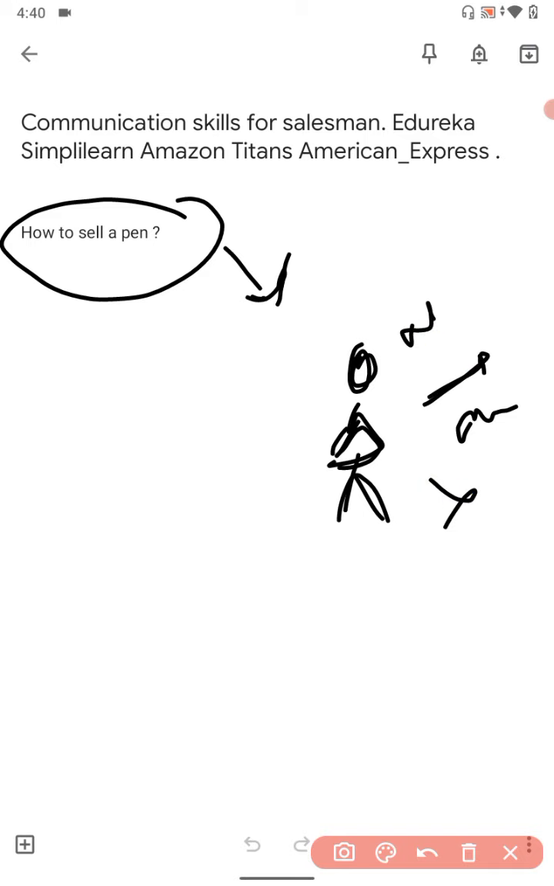
- Add more pen scribbles beside the stick figure near the arrow
drag(439, 323, 531, 254)
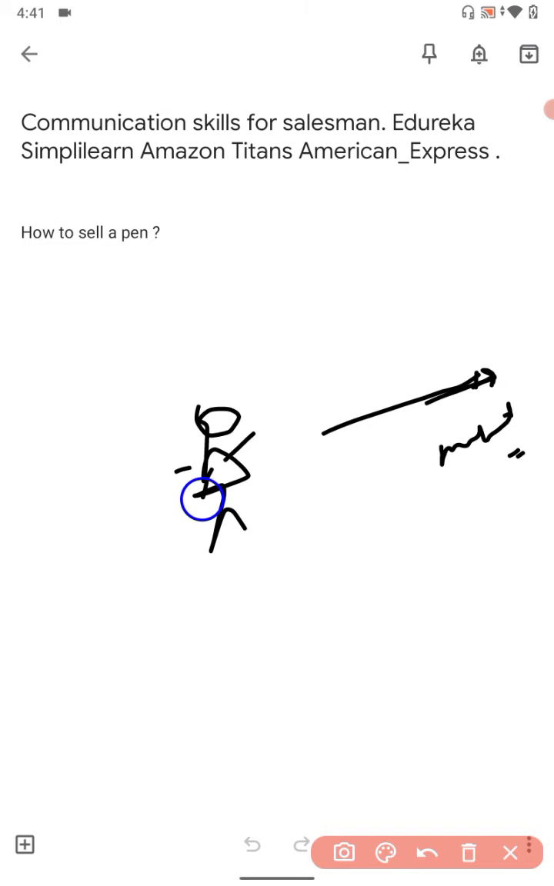
- Pick the pen tool again from the drawing toolbar for the new sketch
click(427, 852)
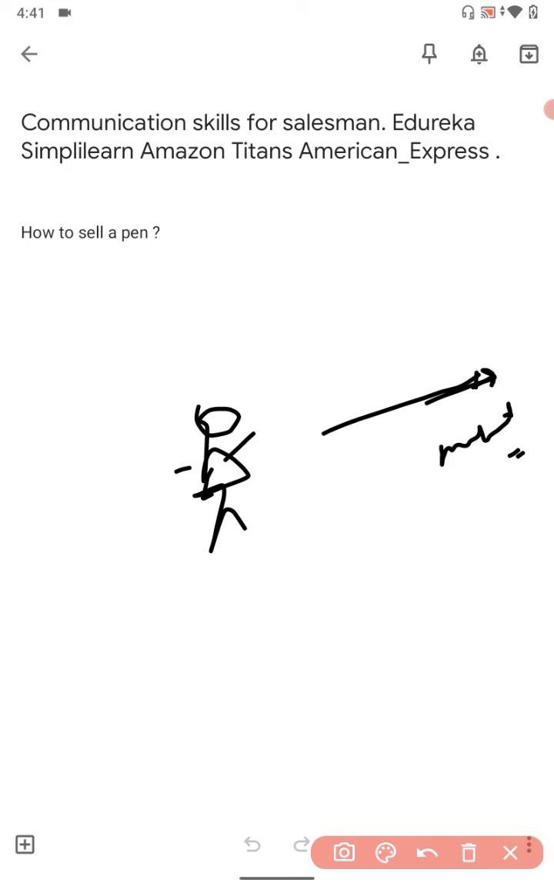
- Ring the stick figure with loops and handwrite scribbled words near the arrow tip
drag(203, 443, 233, 476)
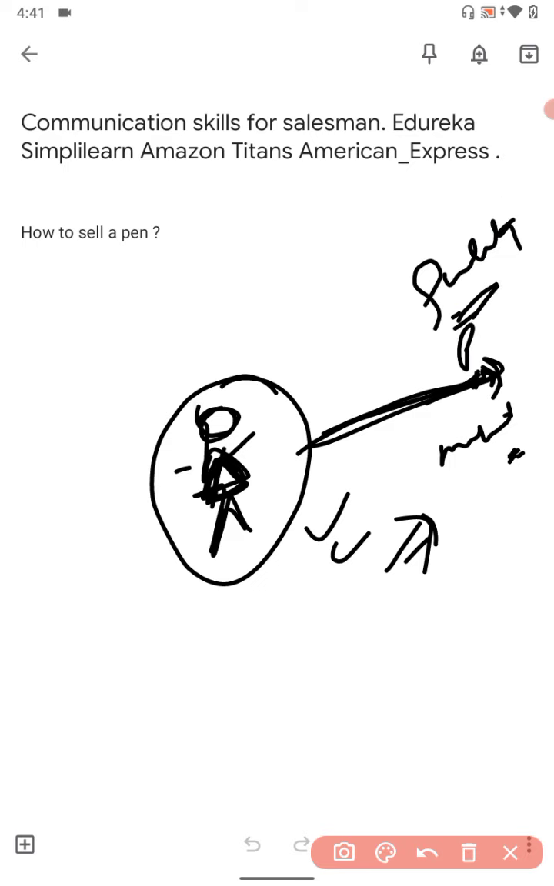
drag(262, 246, 264, 300)
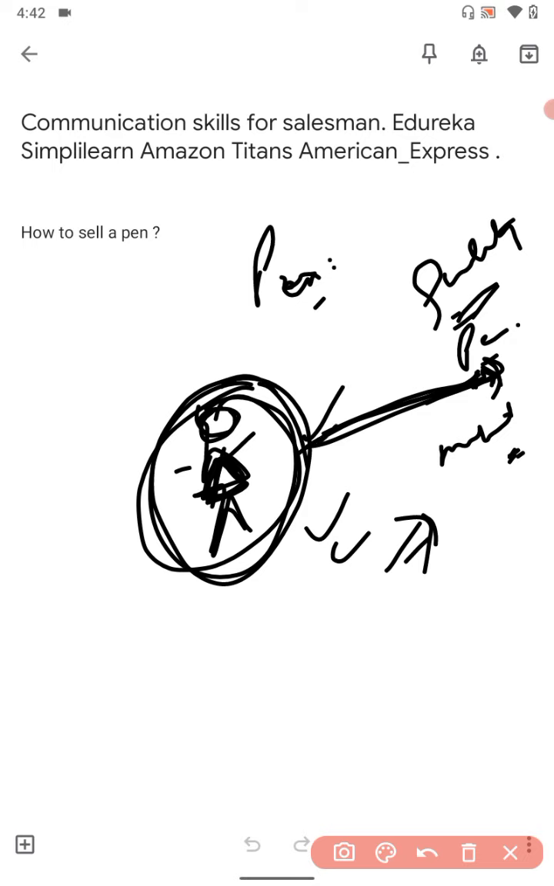
drag(289, 299, 315, 338)
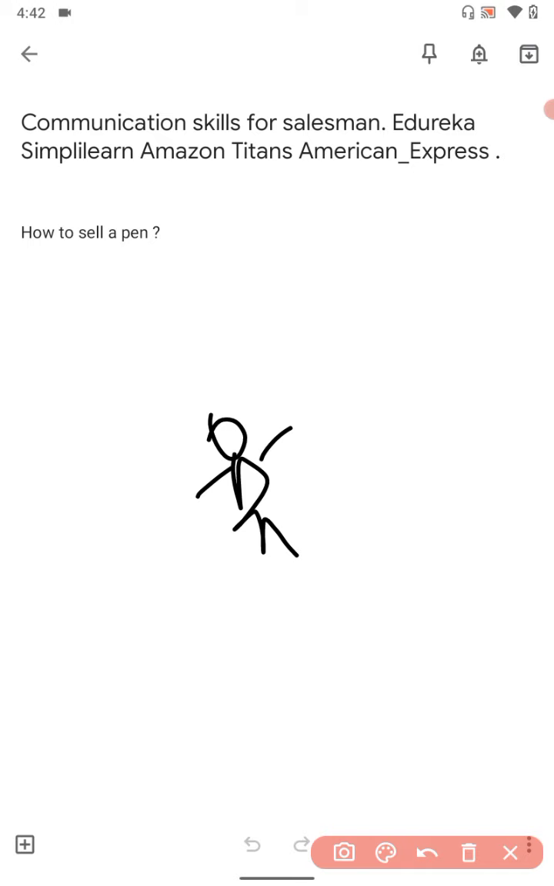
- Draw extra strokes on the new stick figure, extending its raised arm
drag(223, 474, 254, 507)
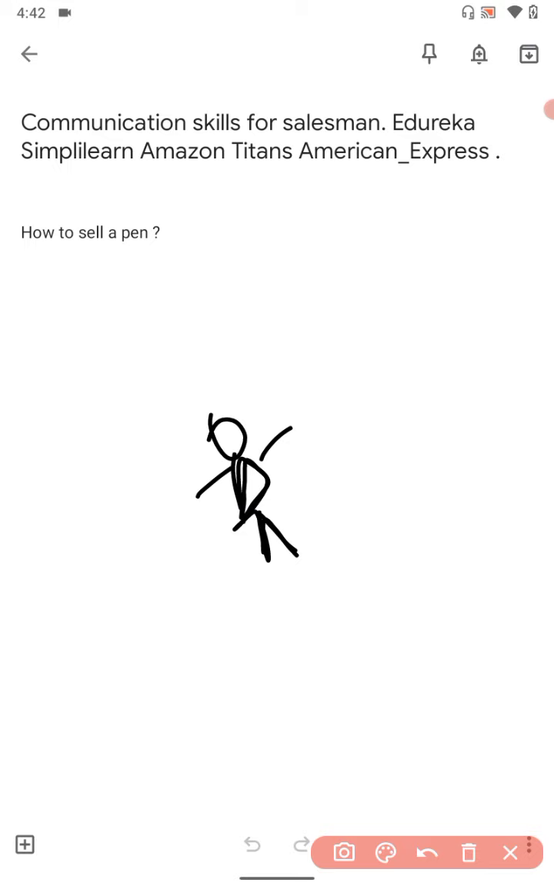
drag(231, 508, 261, 545)
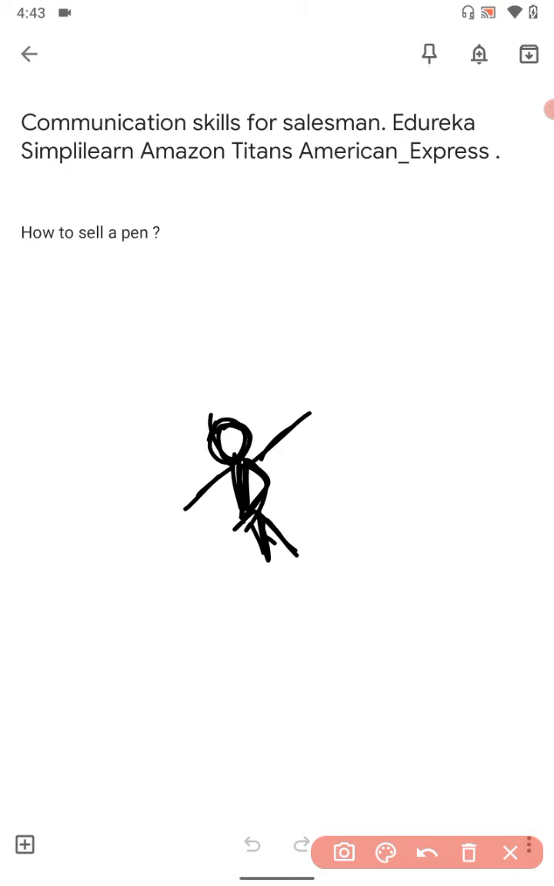
- Draw a long arrow and large letters right of the figure, then a phone number above
drag(322, 429, 322, 460)
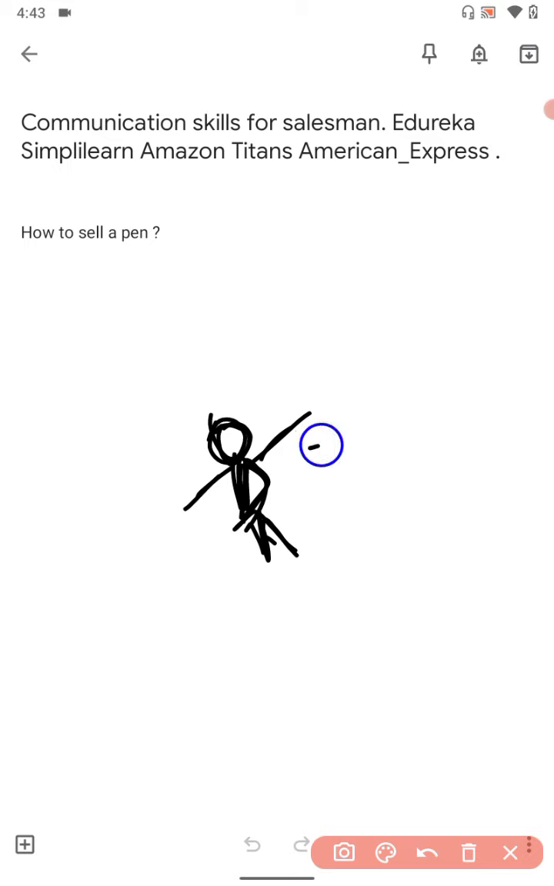
drag(308, 469, 473, 385)
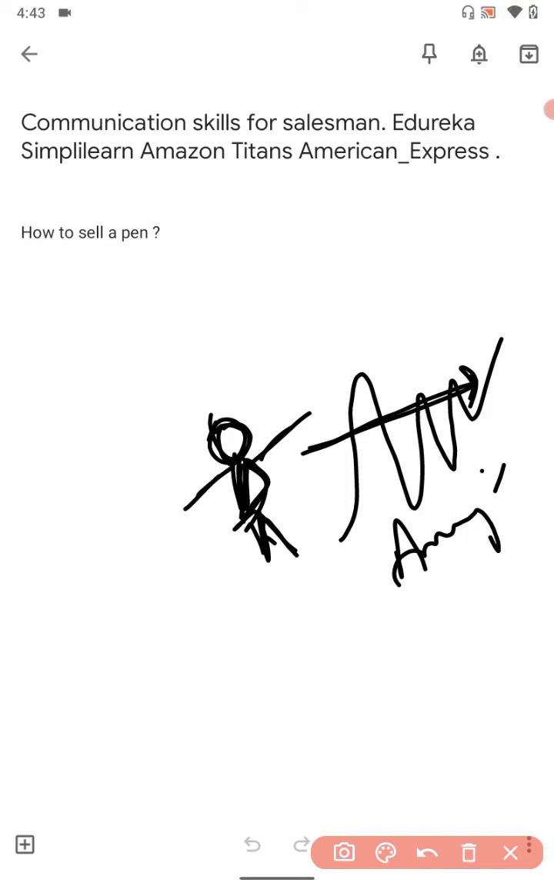
drag(231, 323, 385, 262)
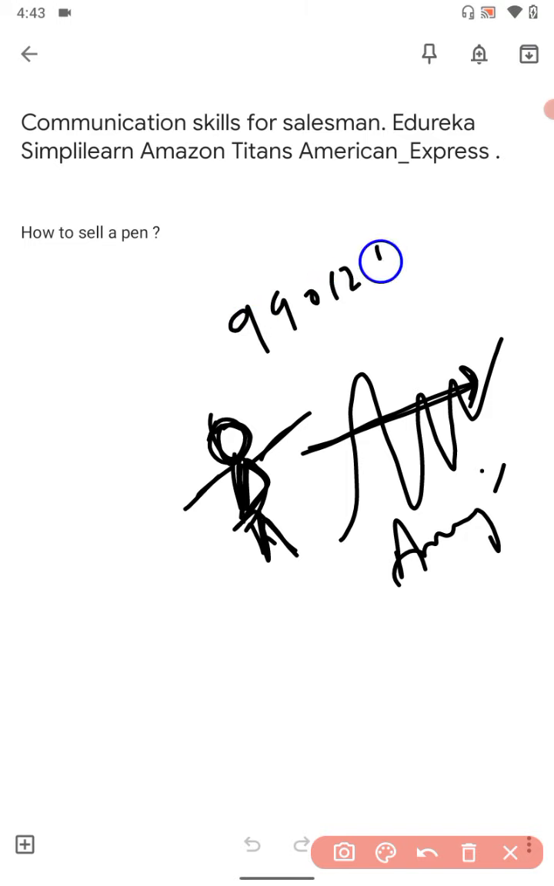